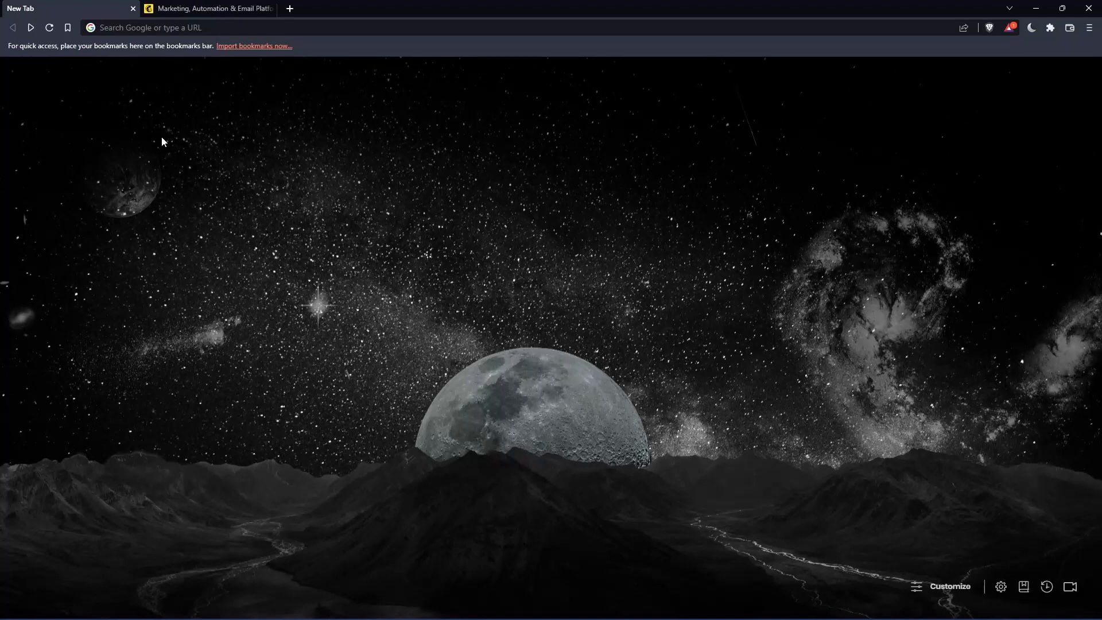
mouse_move(531, 251)
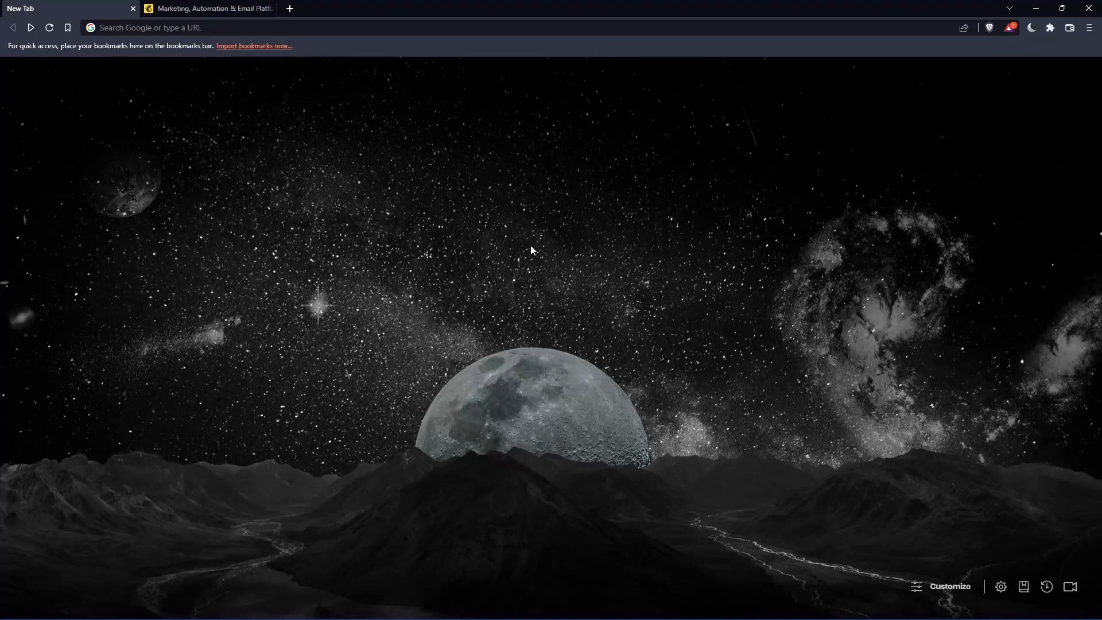
mouse_move(511, 289)
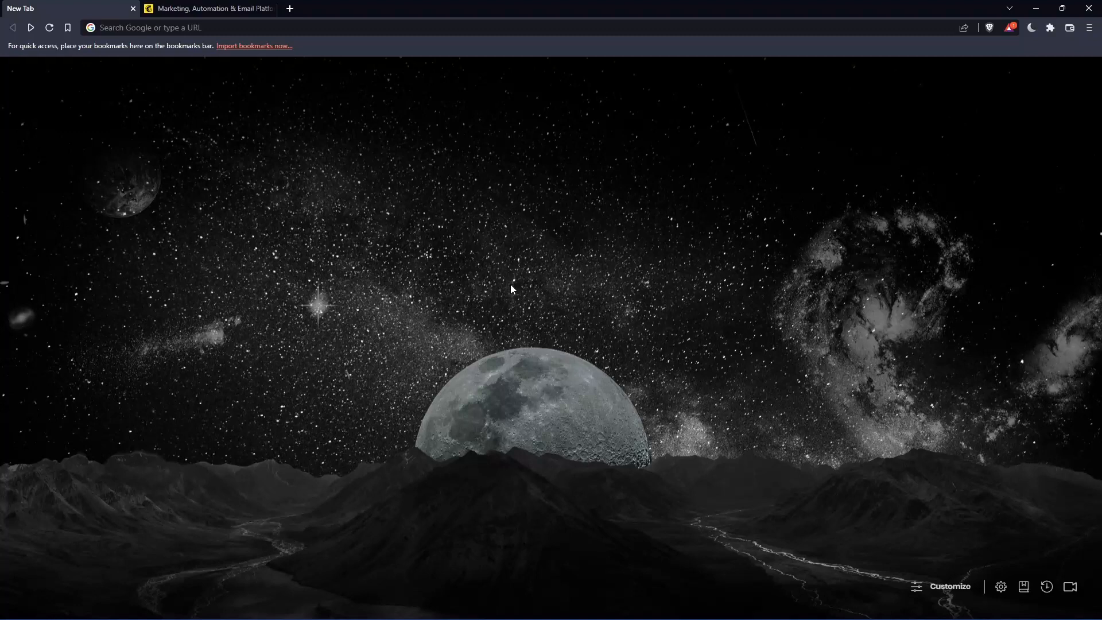
mouse_move(375, 270)
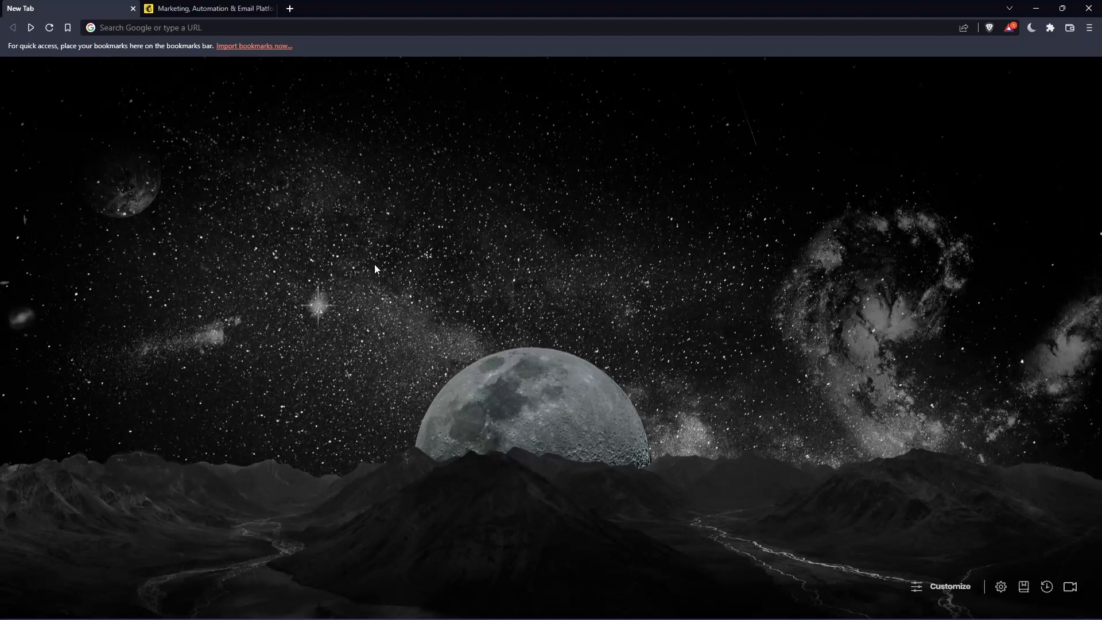
mouse_move(283, 59)
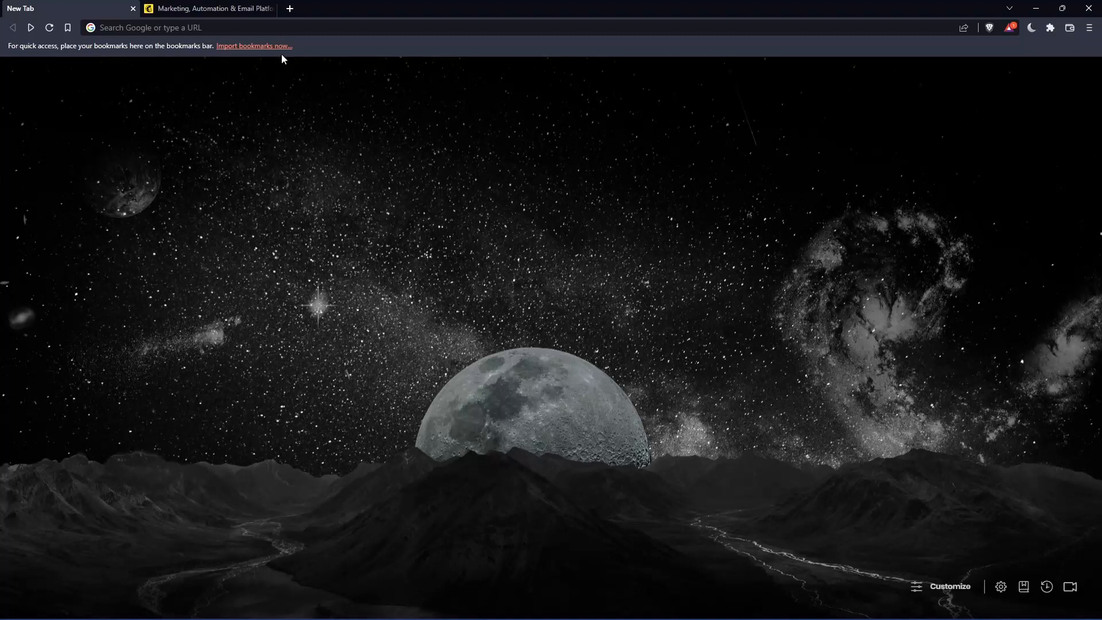
- Switch to the Mailchimp site, visit the login page, then return to the homepage
click(232, 28)
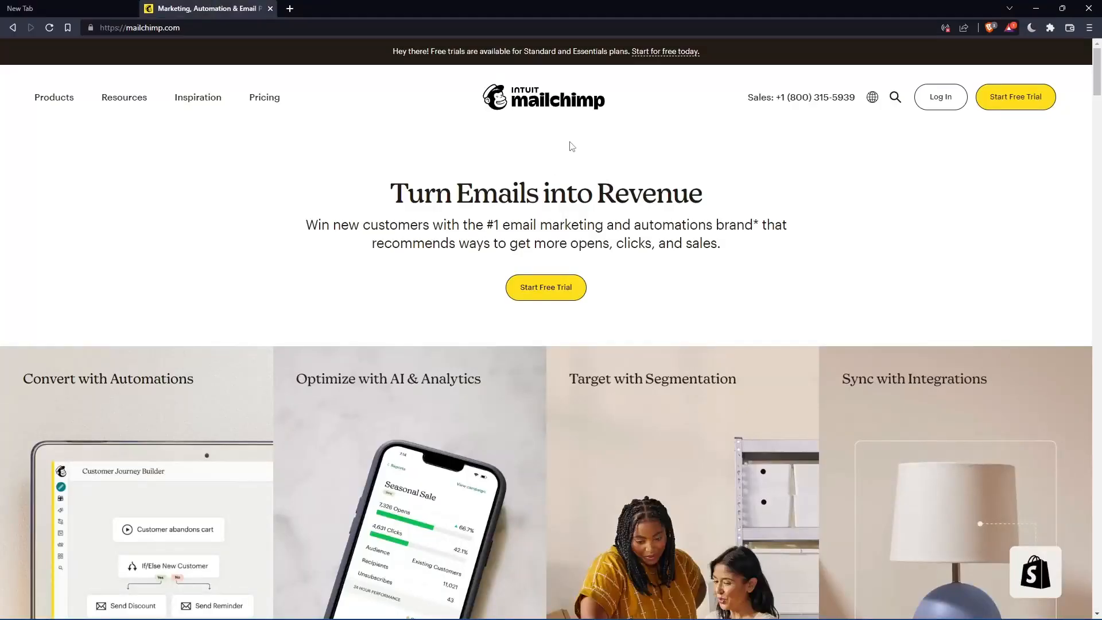
mouse_move(597, 150)
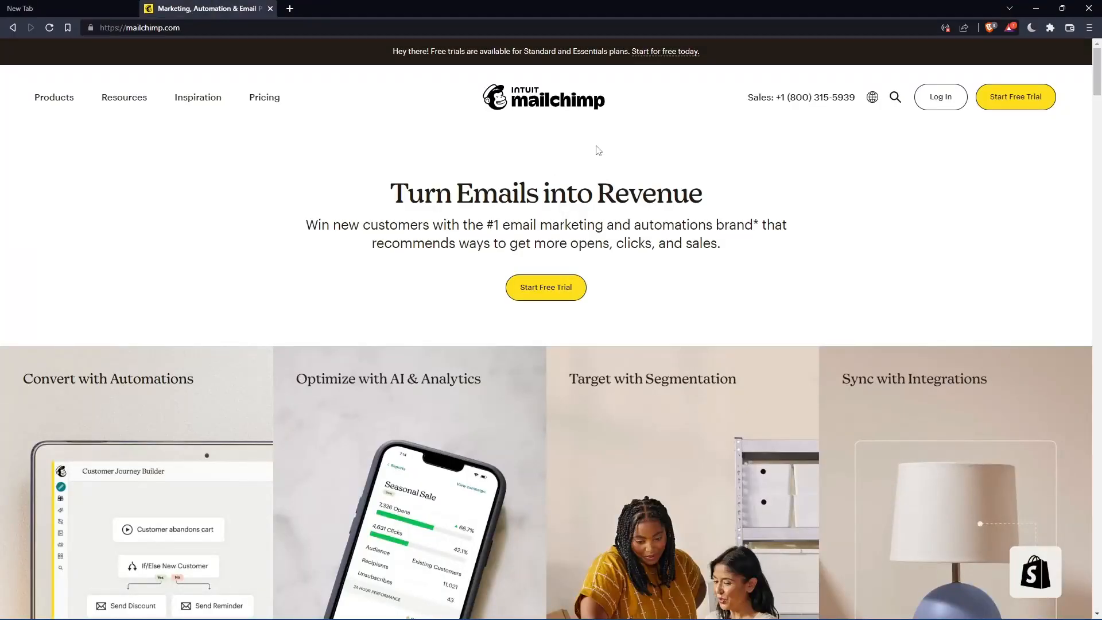
mouse_move(758, 129)
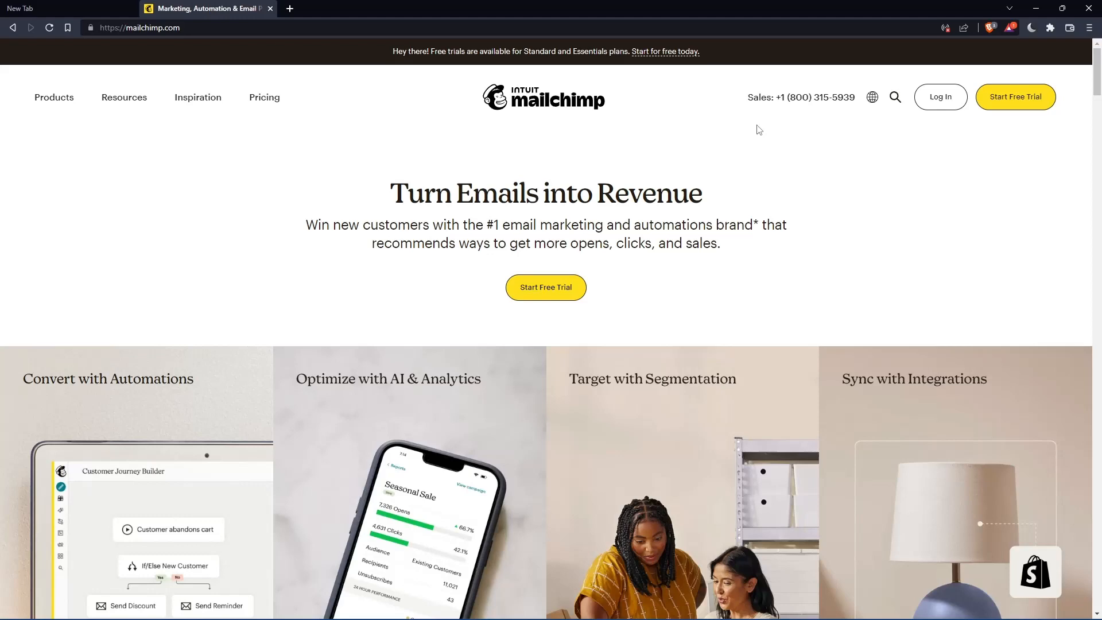
click(940, 97)
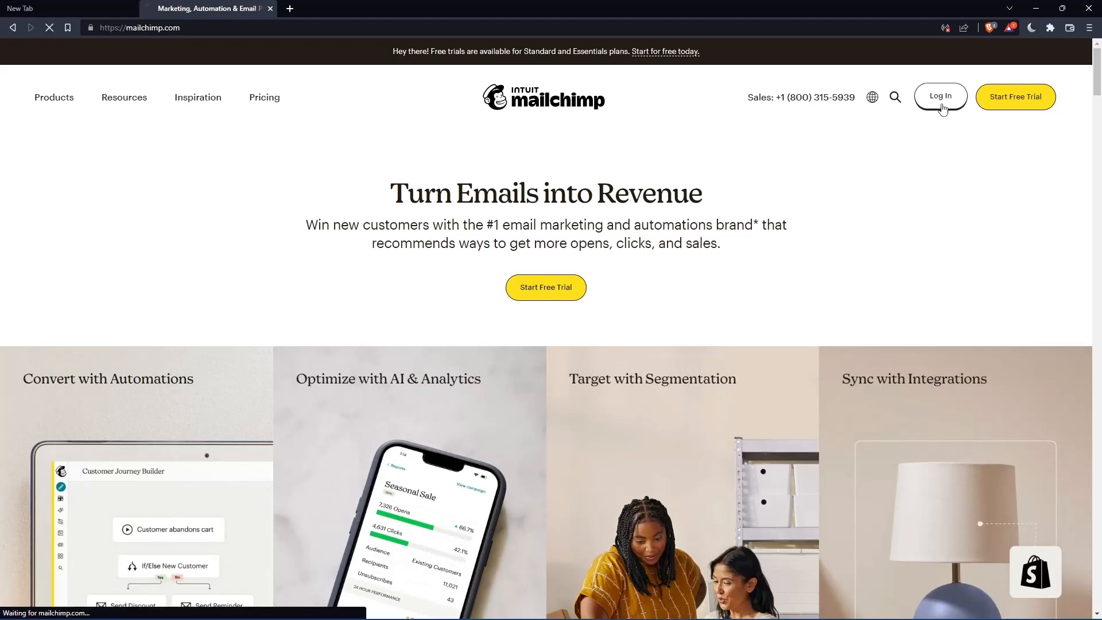
click(939, 97)
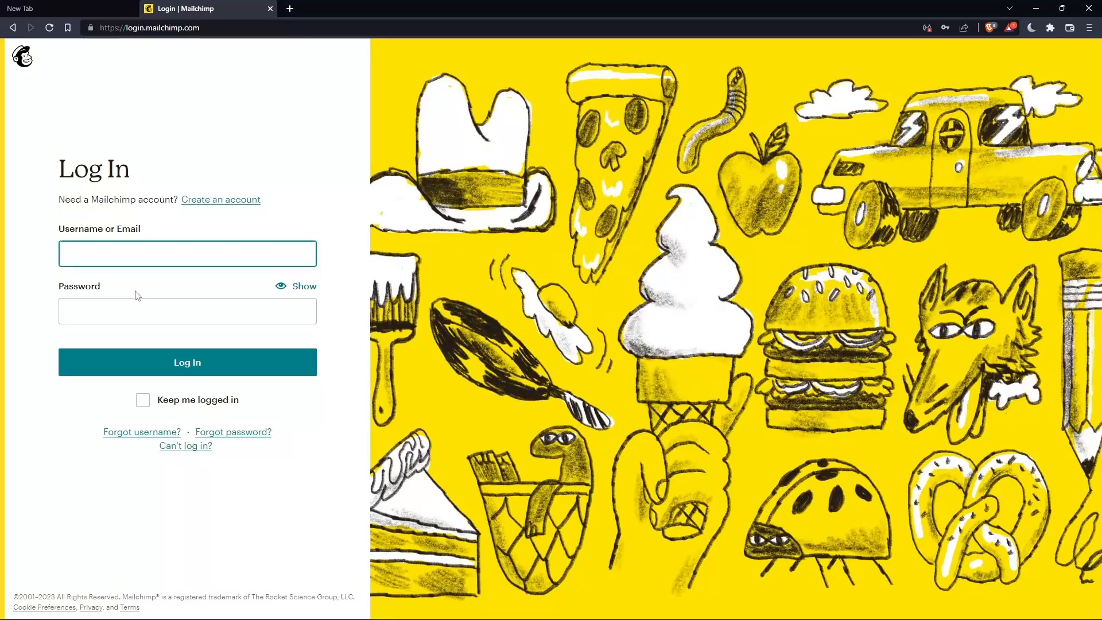
click(187, 253)
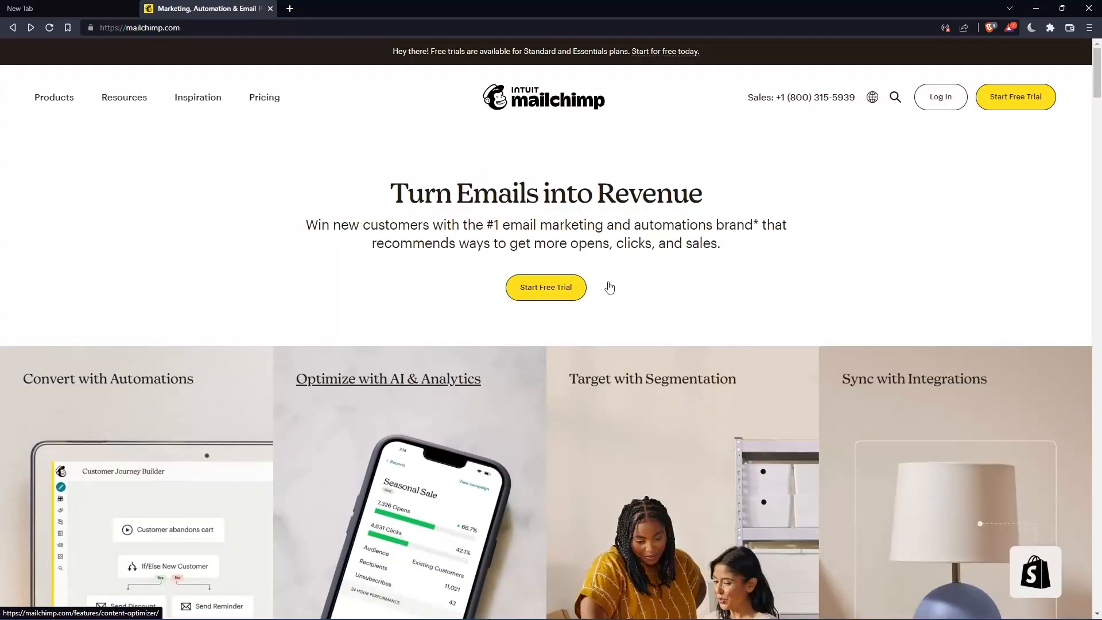
- Scroll to the pricing plans and choose Sign Up Free under the Free plan
scroll(down, 3)
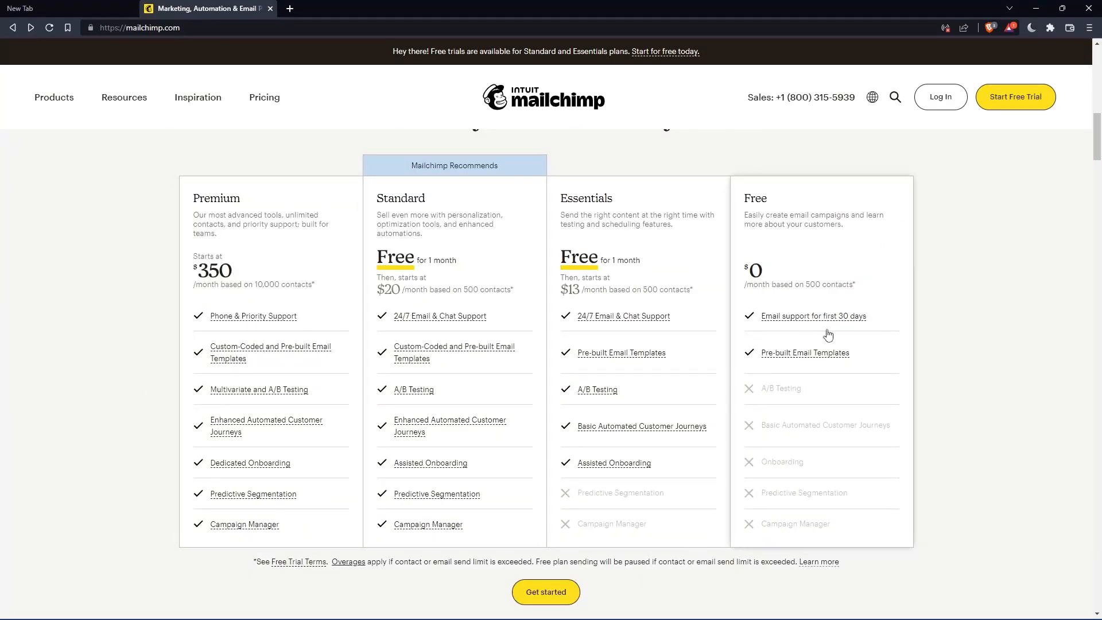
mouse_move(679, 247)
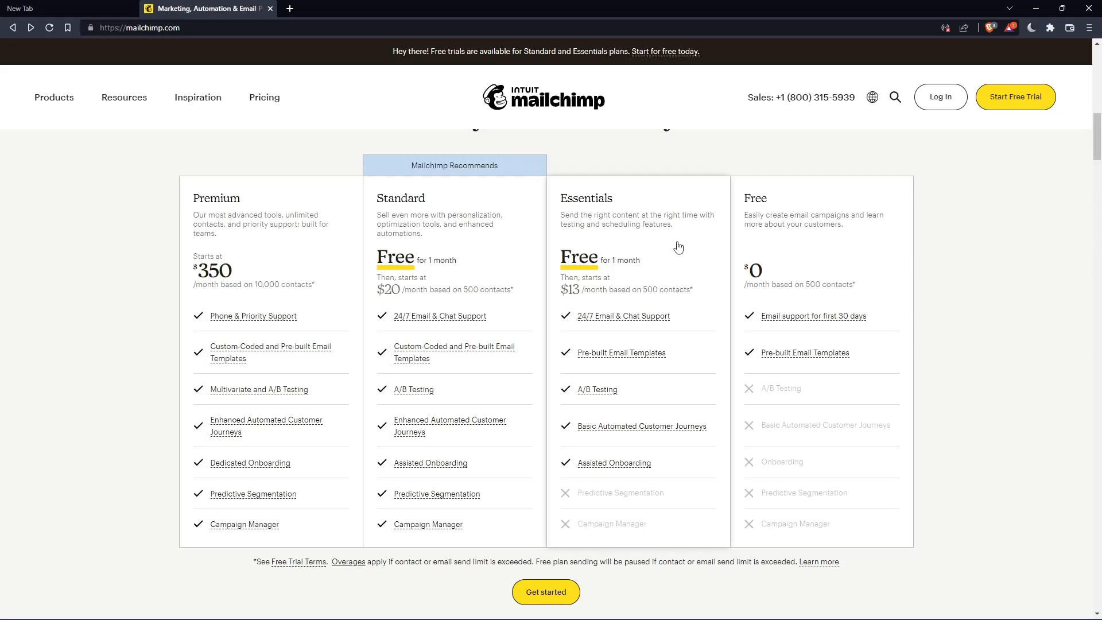
mouse_move(851, 300)
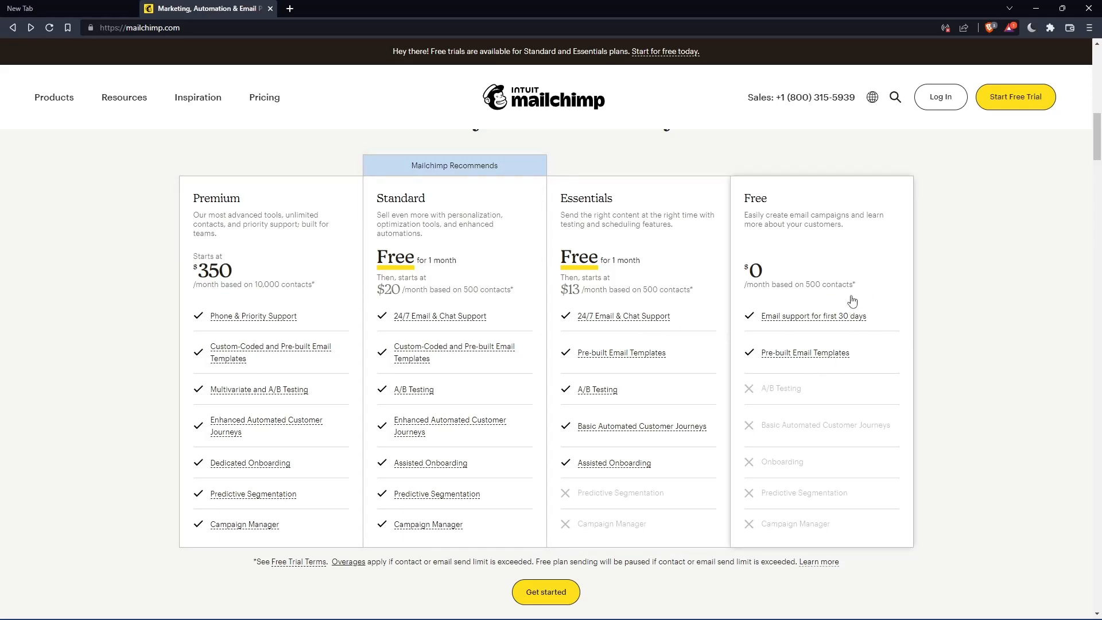
mouse_move(933, 331)
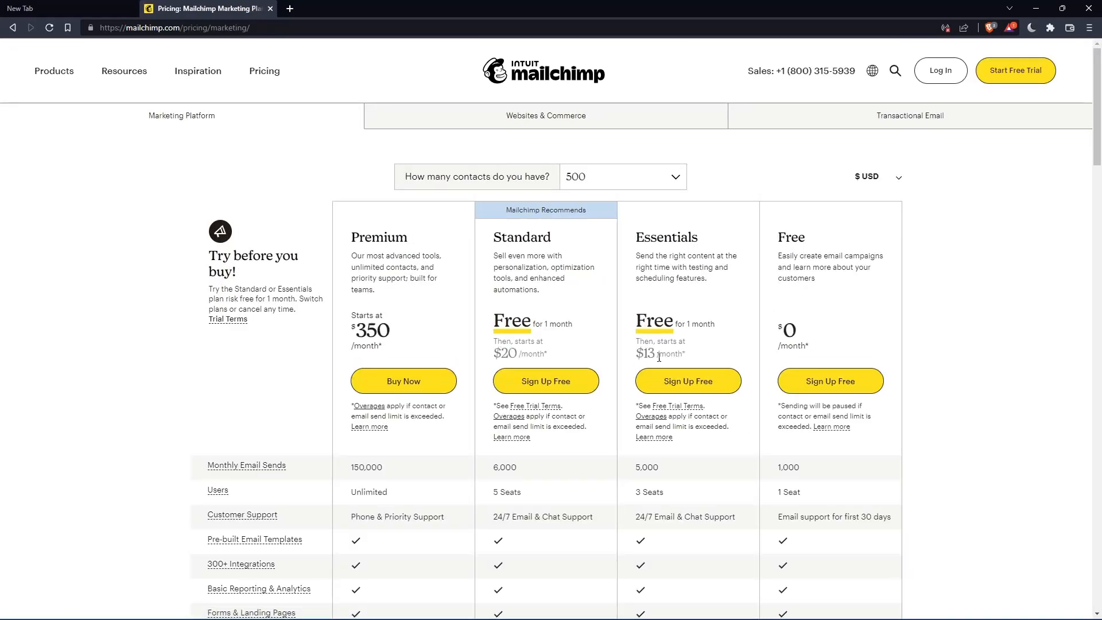
mouse_move(829, 376)
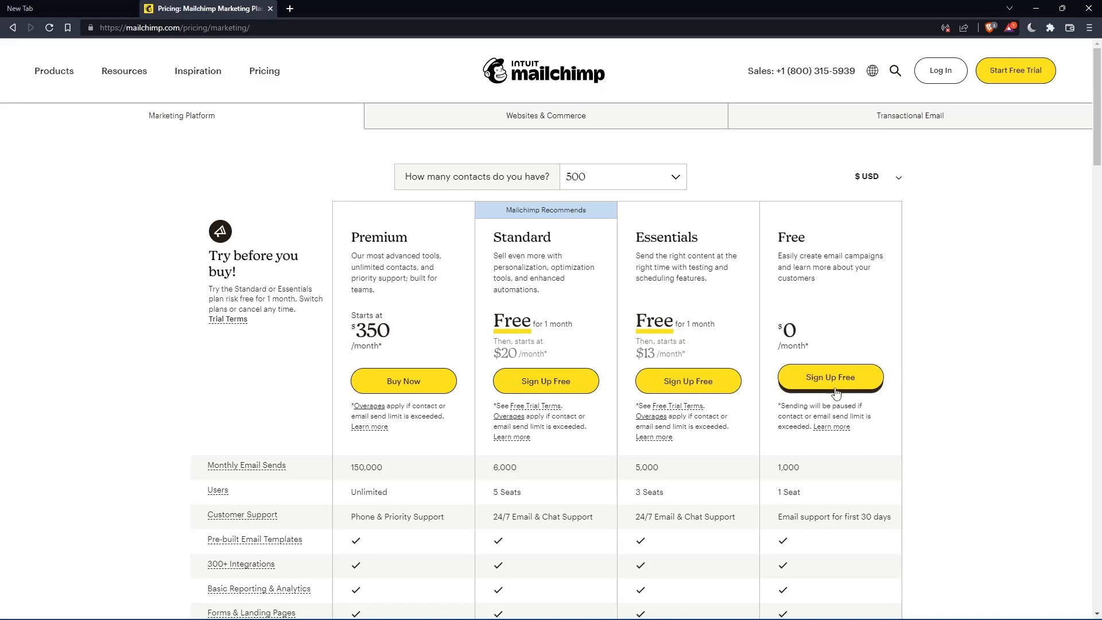
click(829, 376)
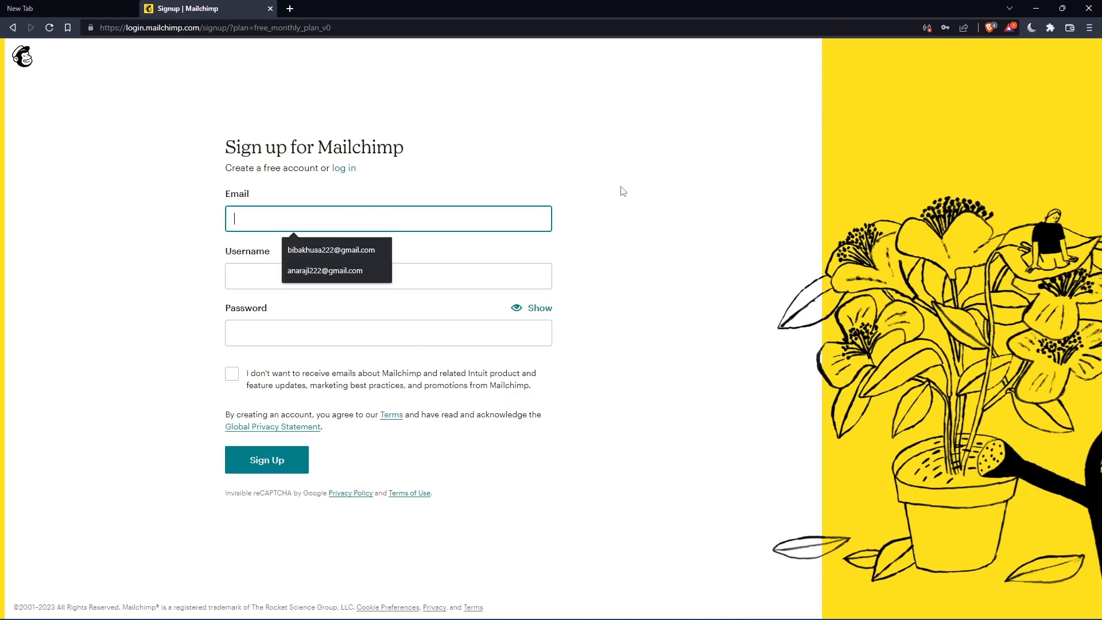
- Dismiss the saved email suggestions and submit the sign-up form
click(621, 190)
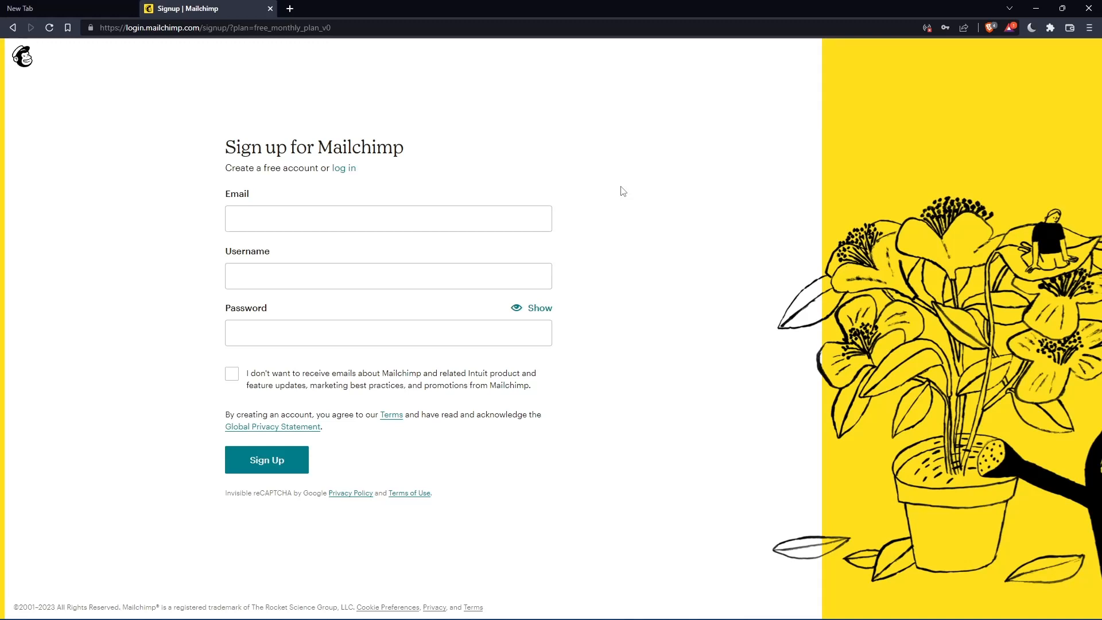
click(266, 460)
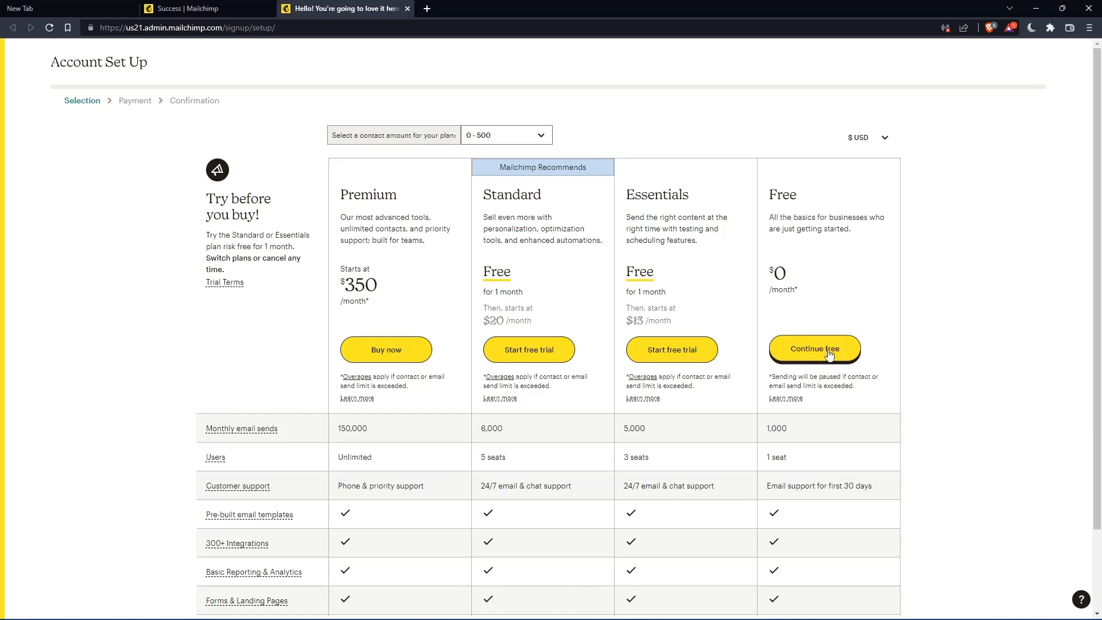
- Continue with the Free plan and submit the names 'mromix01' and 'mromix-'
click(813, 349)
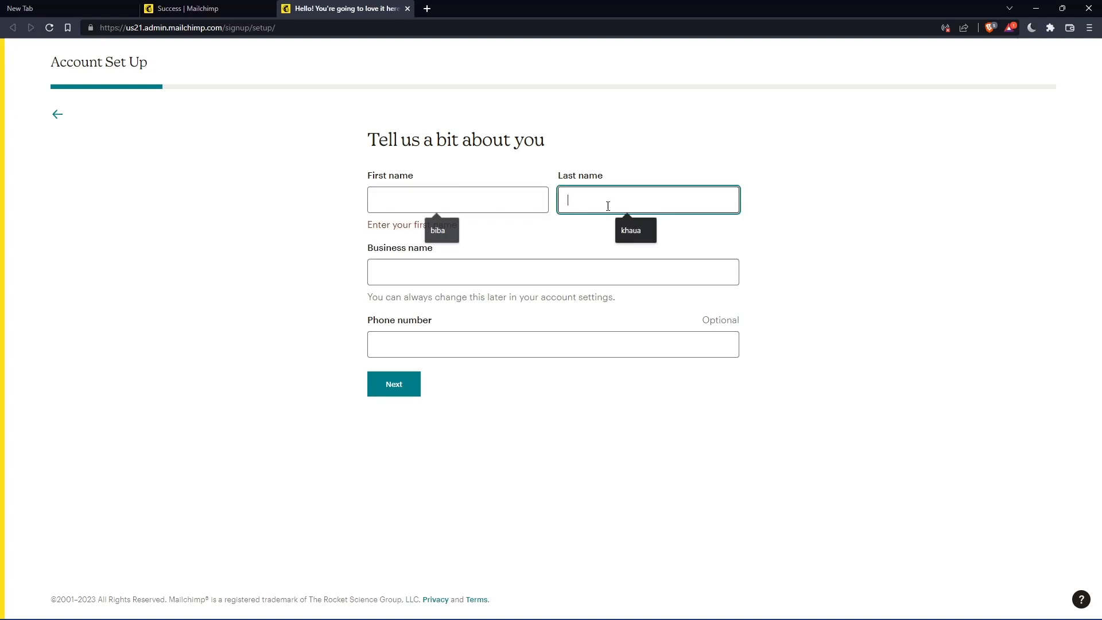
click(458, 199)
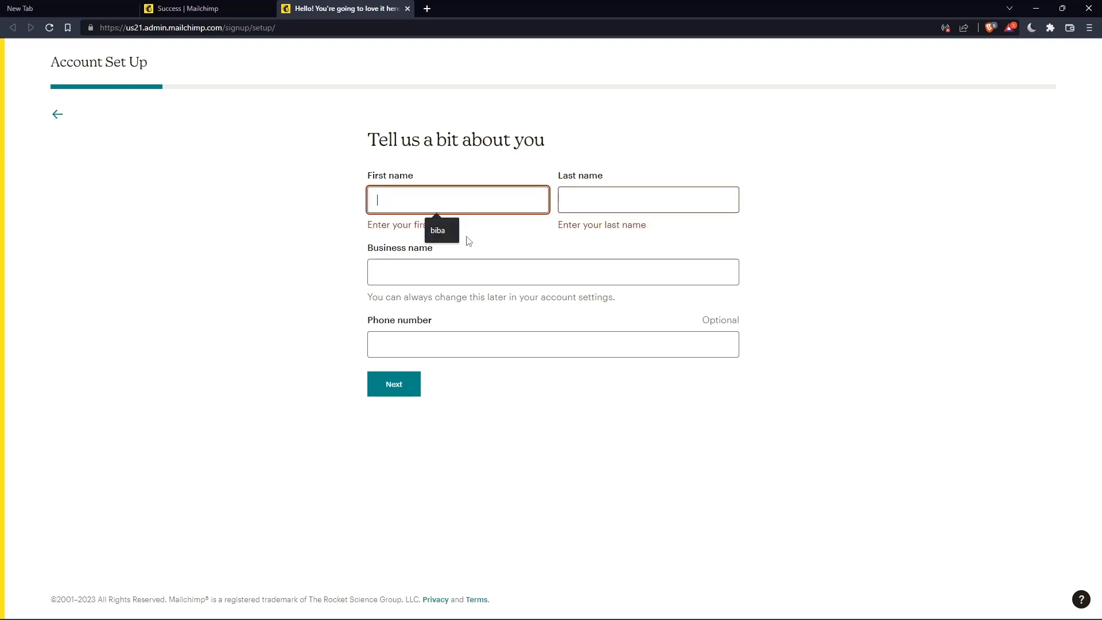
text(mromix01)
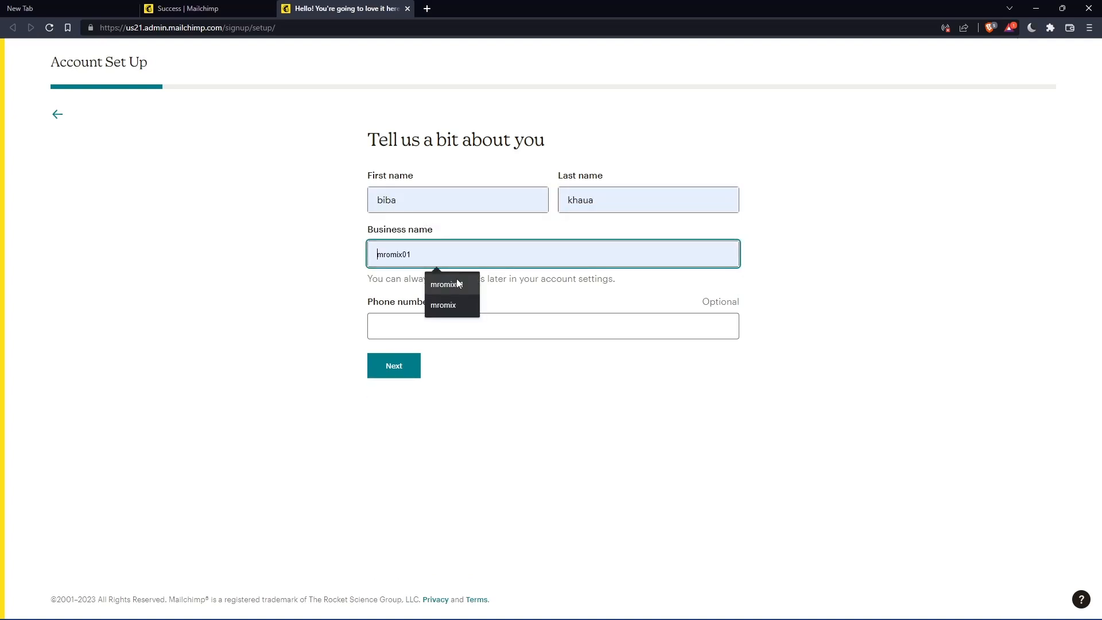
text(mromix-)
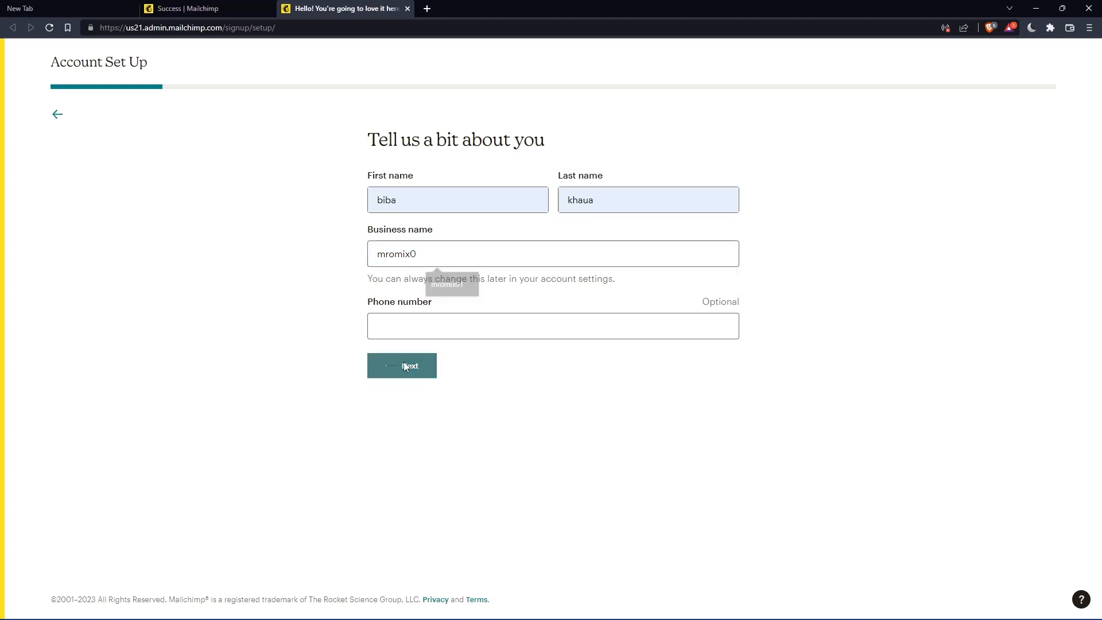
click(401, 366)
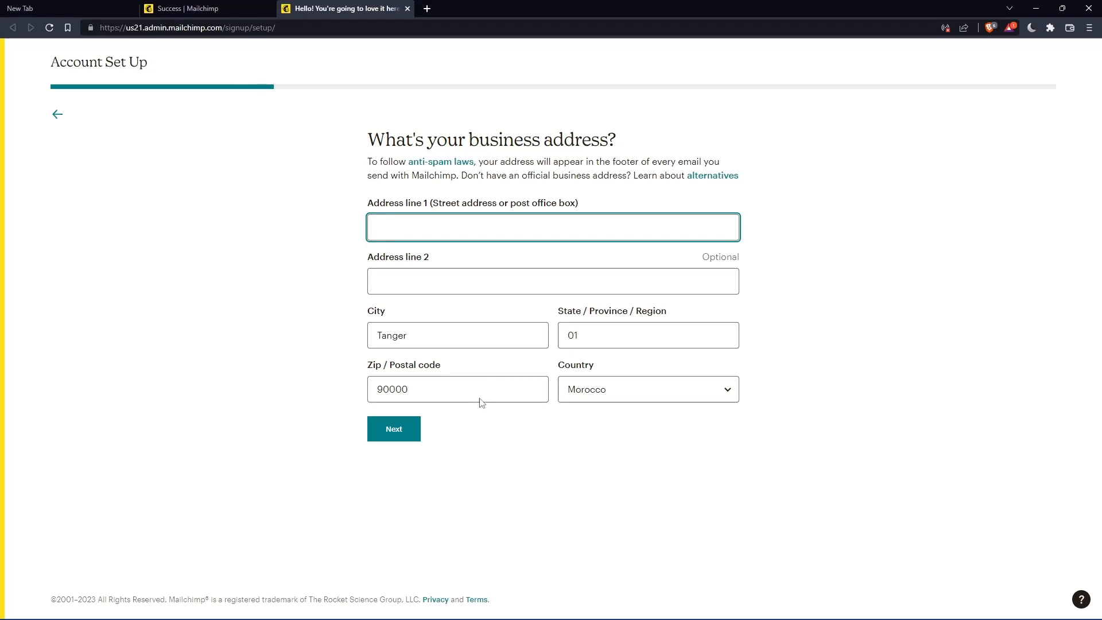
text(440 Felosa Drive)
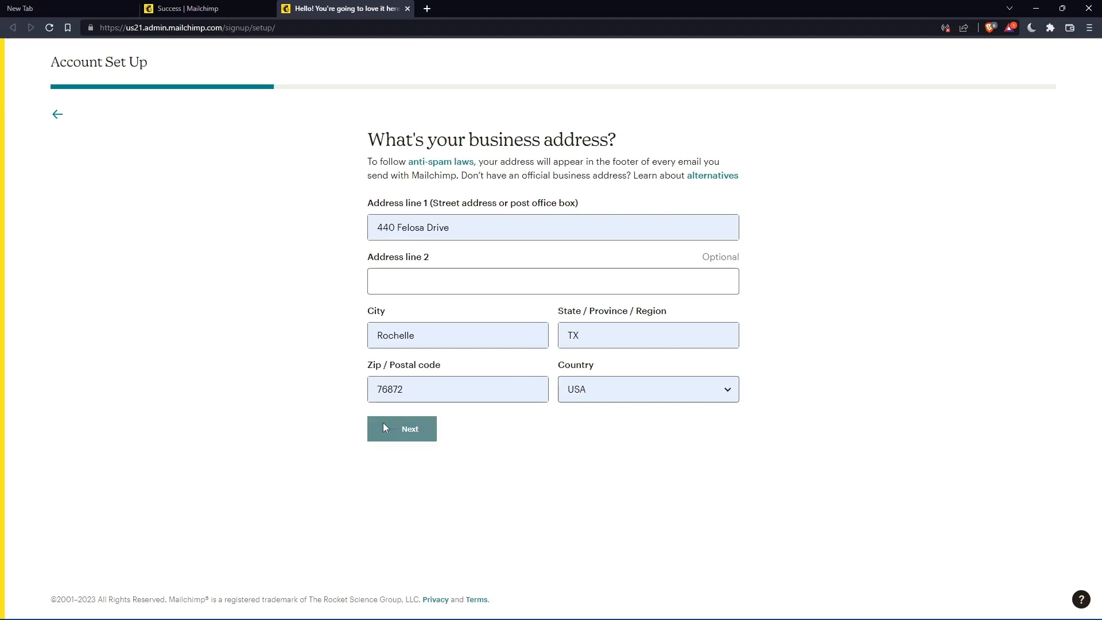
click(401, 429)
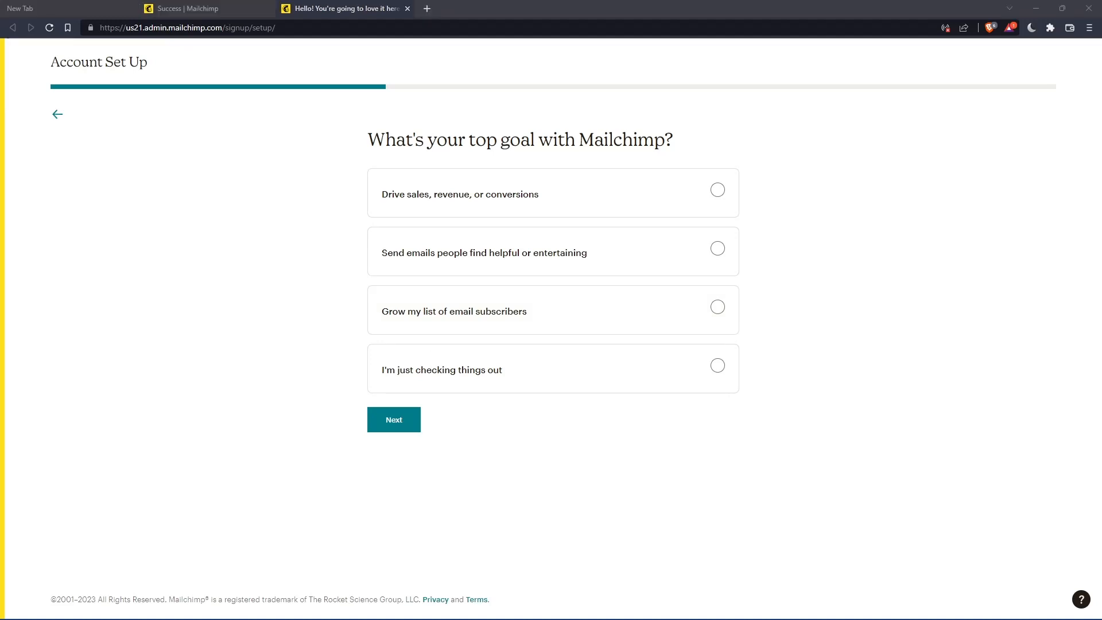
- Pick 'I'm just checking things out', skip the subscriber and selling questions, and finish
click(394, 419)
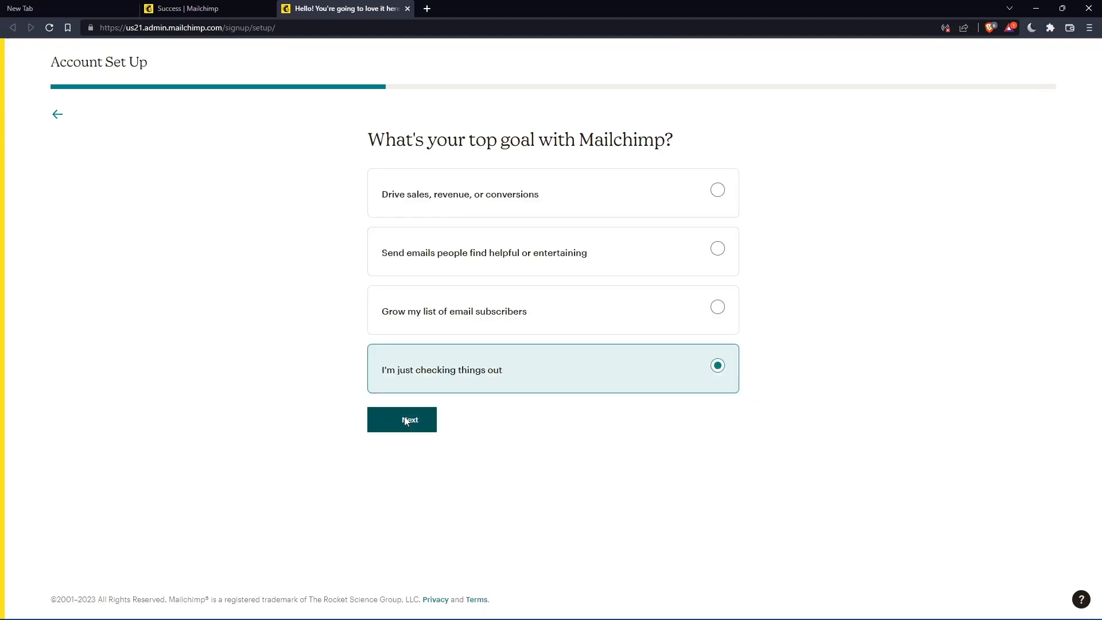
click(401, 419)
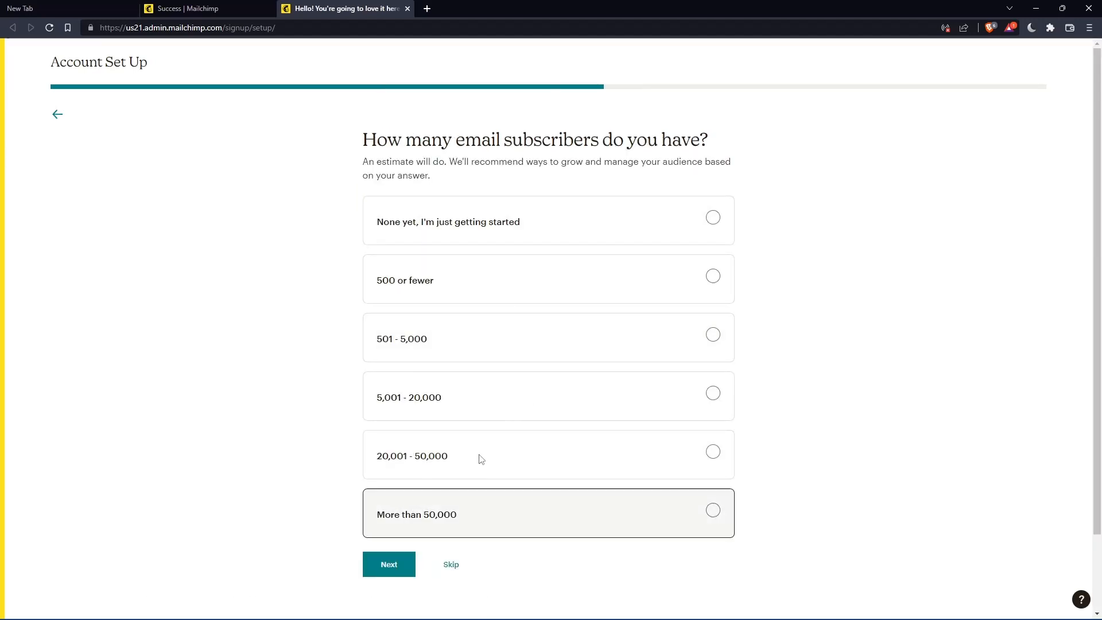
click(389, 563)
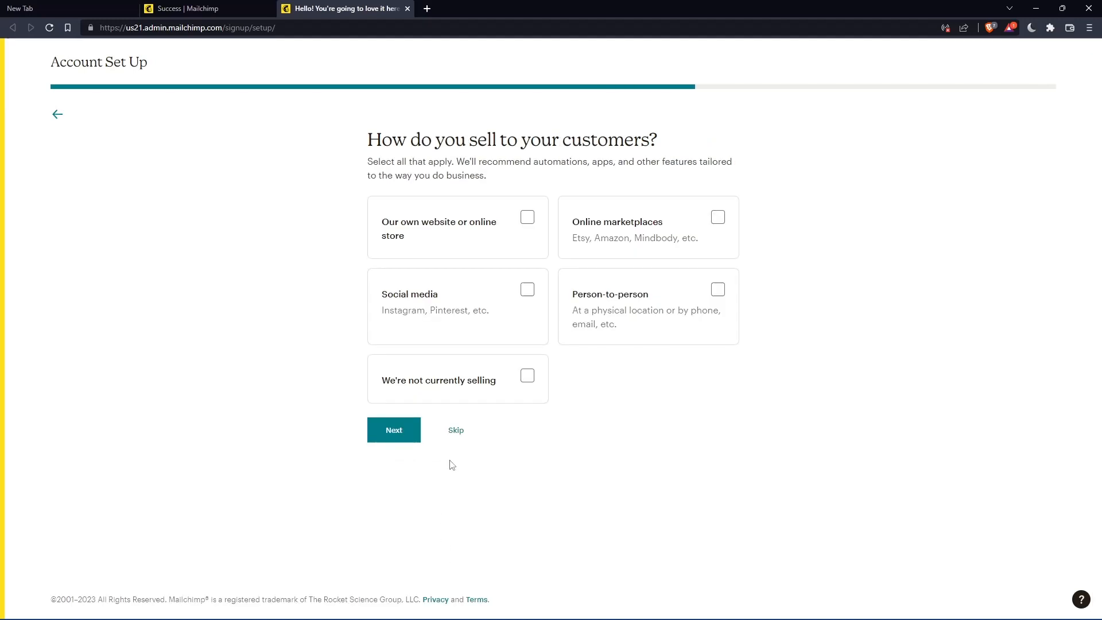
click(394, 429)
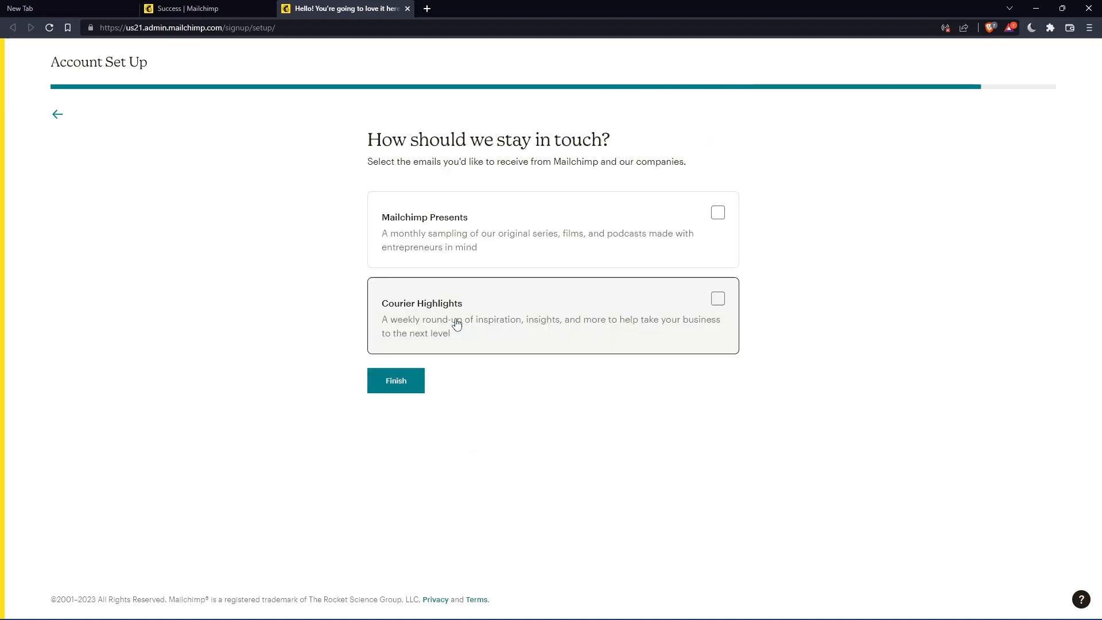
click(395, 379)
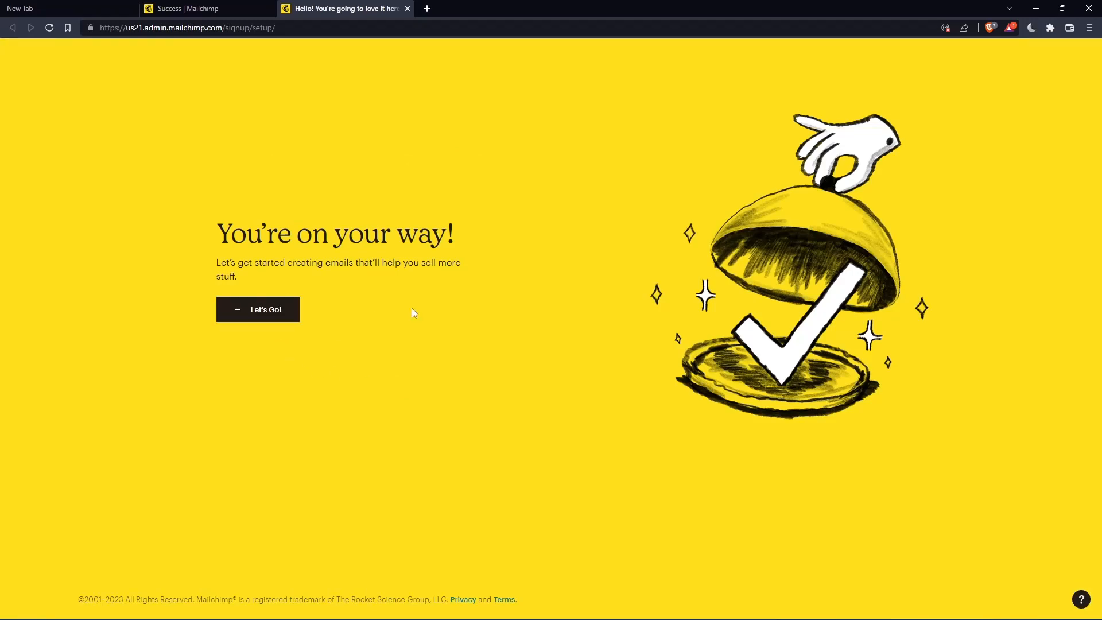
- Leave the setup confirmation and choose Design Email for a new regular email
click(257, 309)
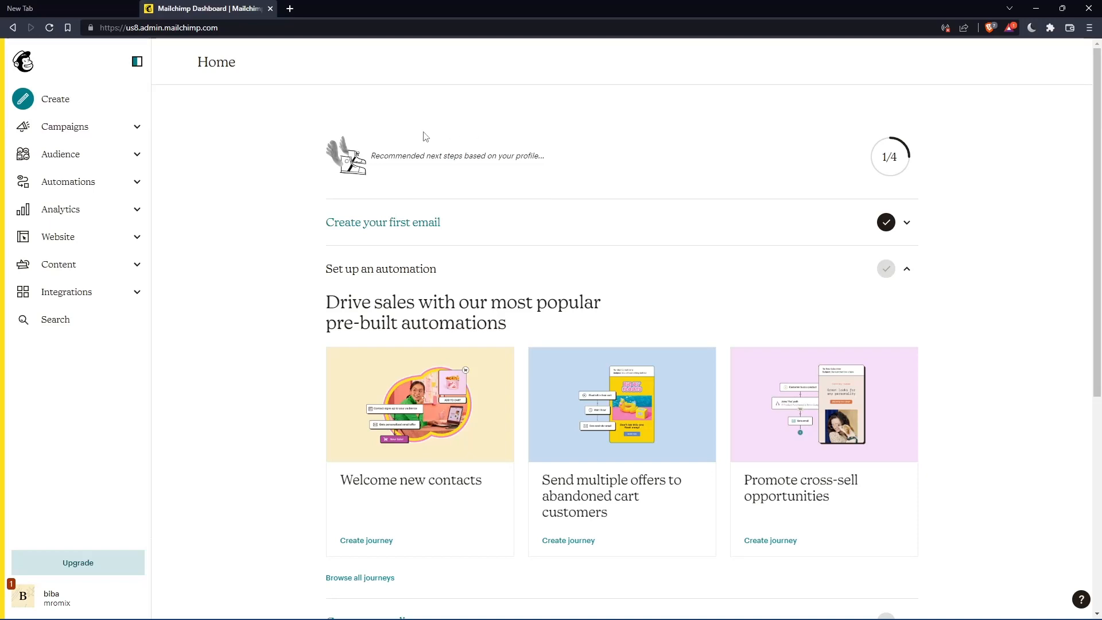
click(55, 99)
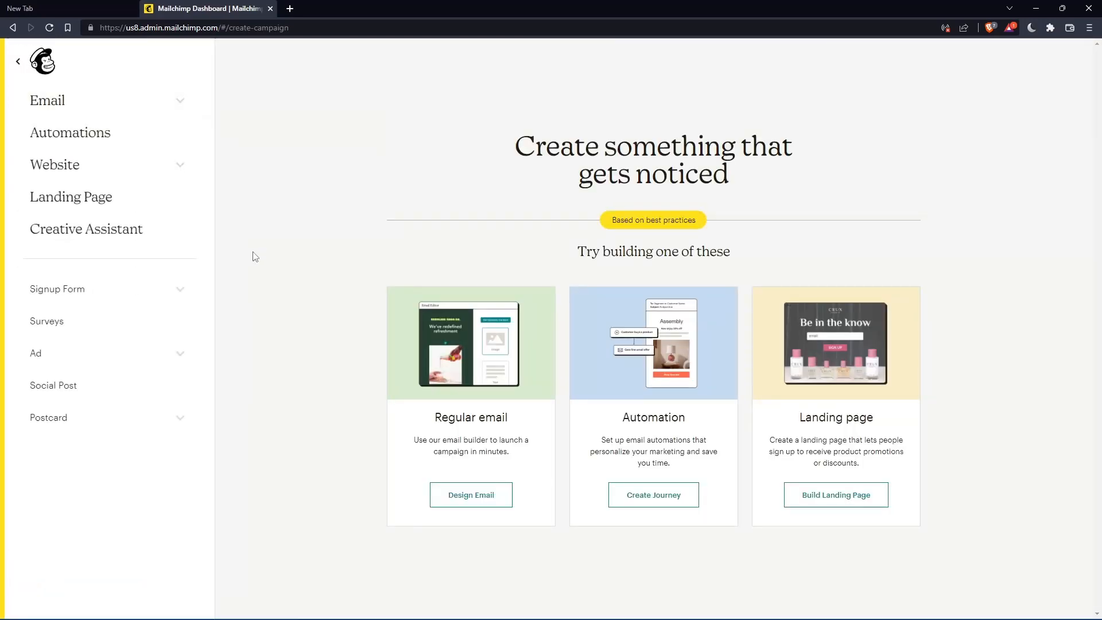
click(470, 494)
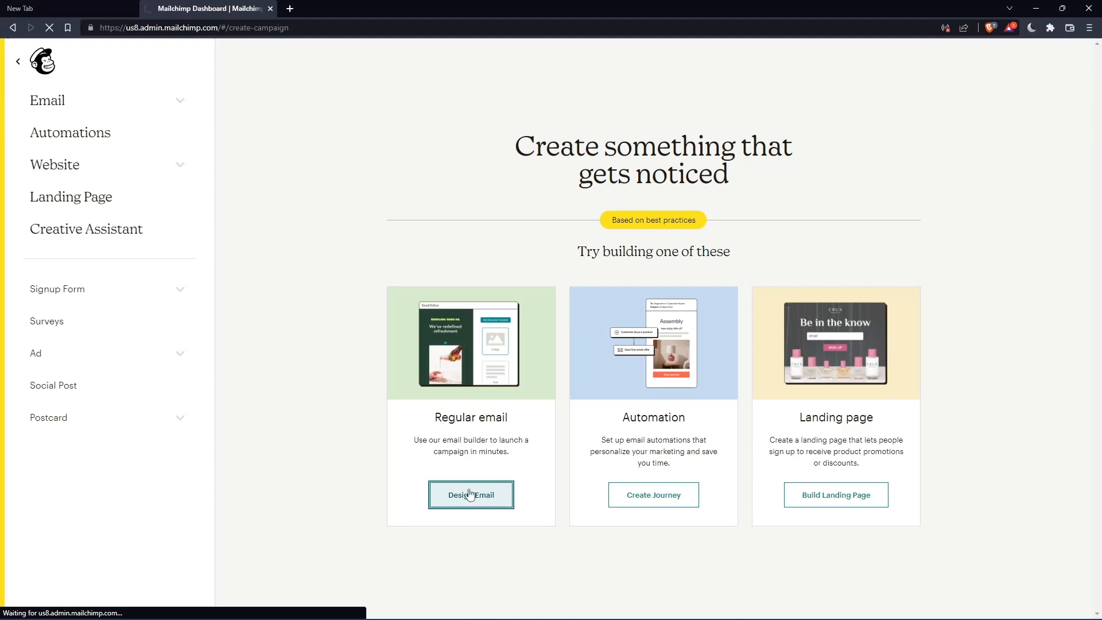
click(470, 494)
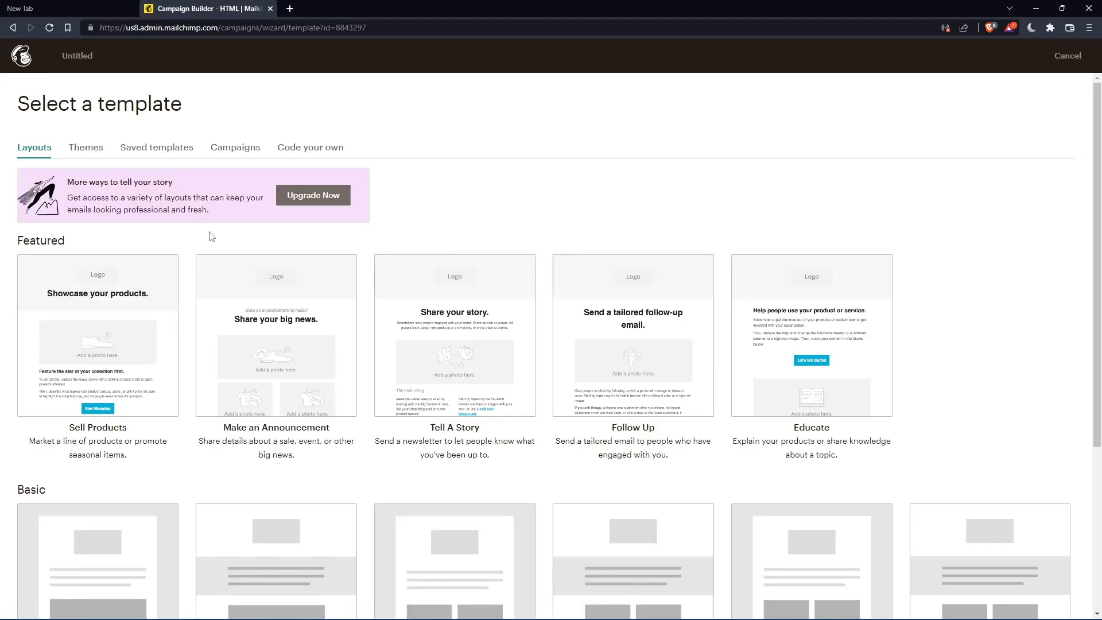
- Pick the Appointment Reminder design from the Themes tab
click(84, 147)
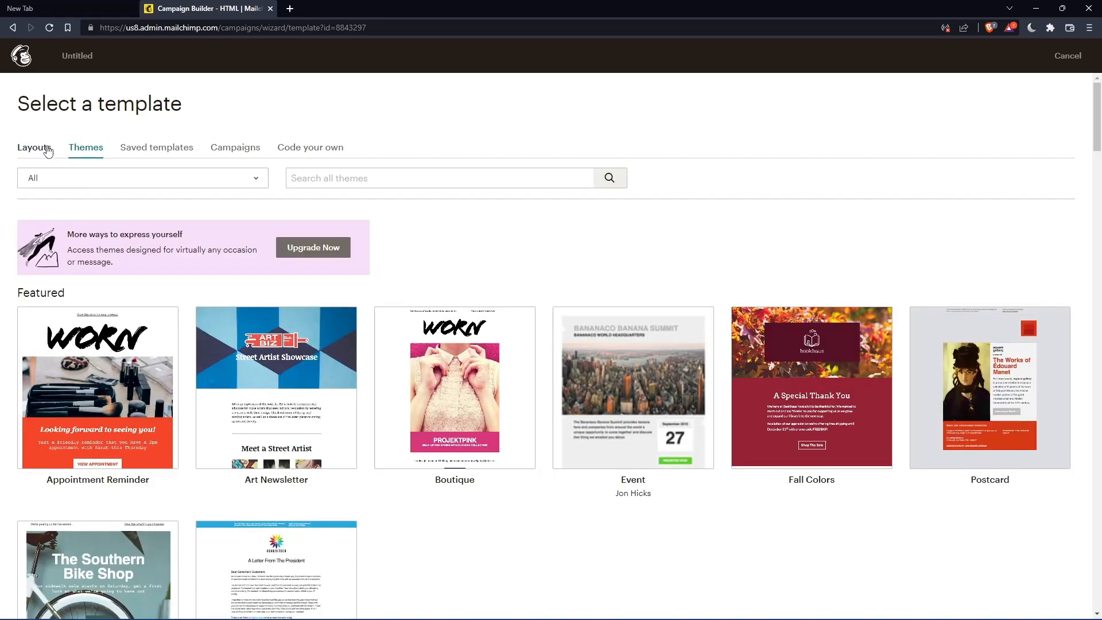
click(97, 388)
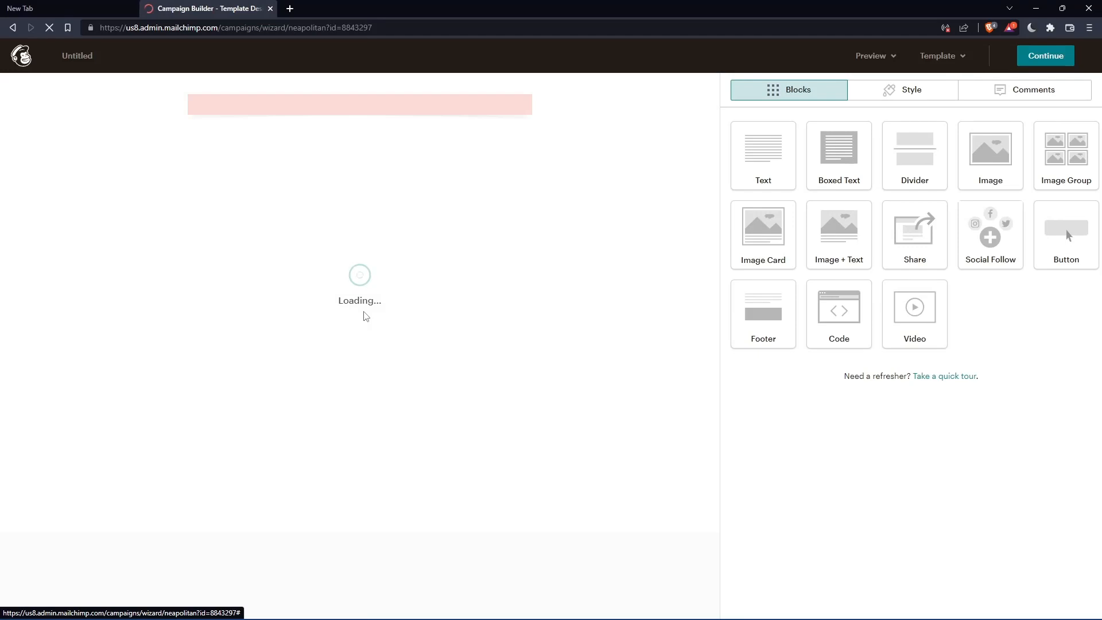
mouse_move(275, 337)
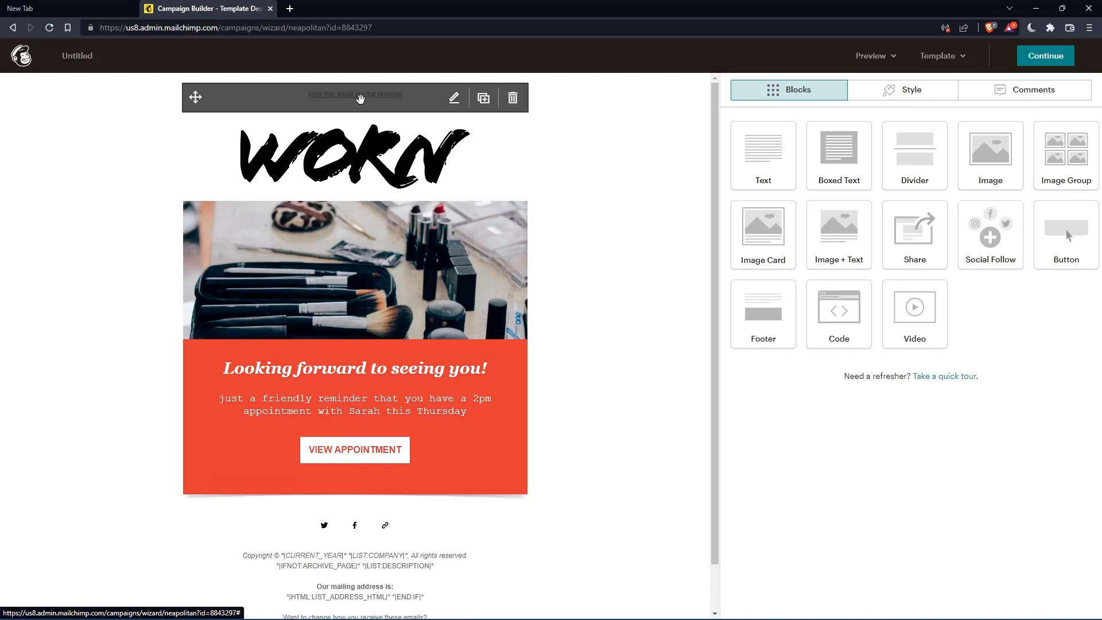
- Scroll the Appointment Reminder preview down to the footer block
scroll(down, 3)
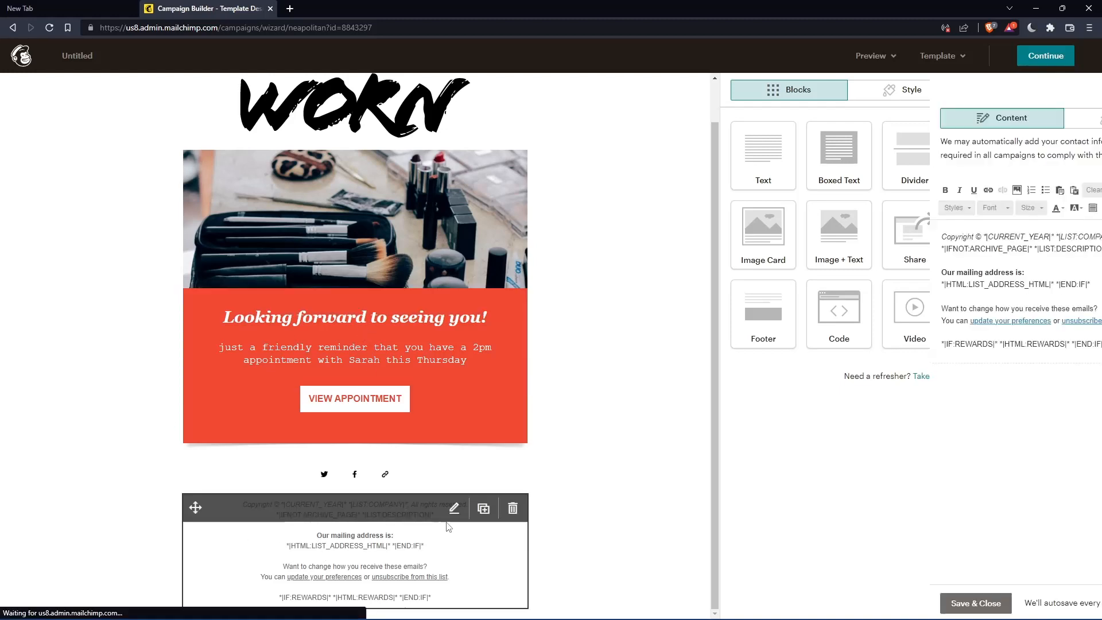
- Save and close the footer edit, then scroll to the footer drop area
click(454, 507)
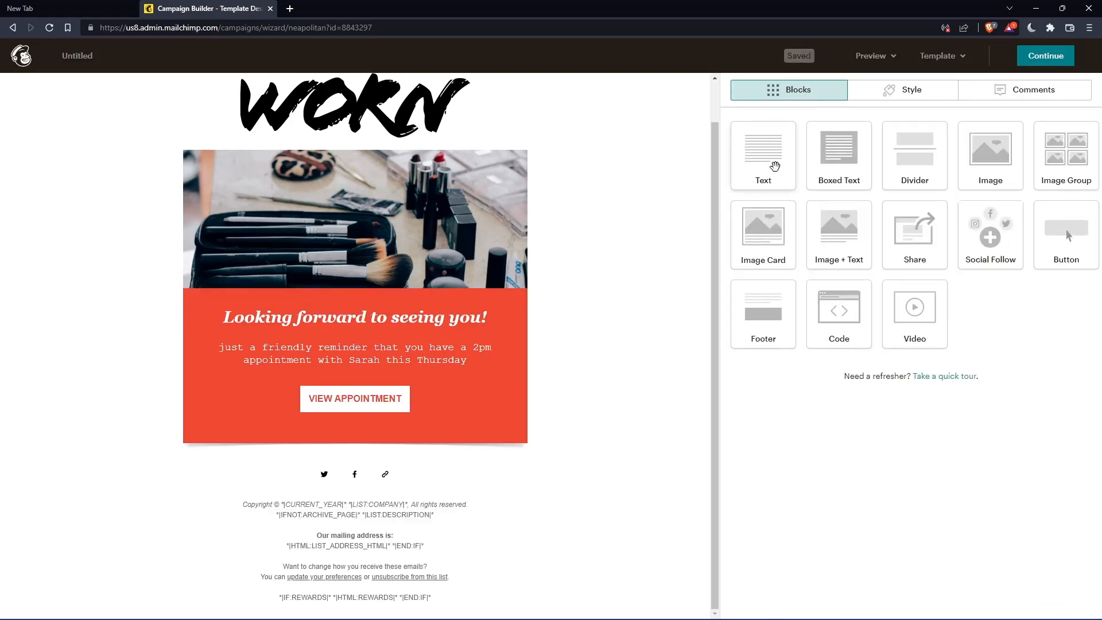
scroll(down, 3)
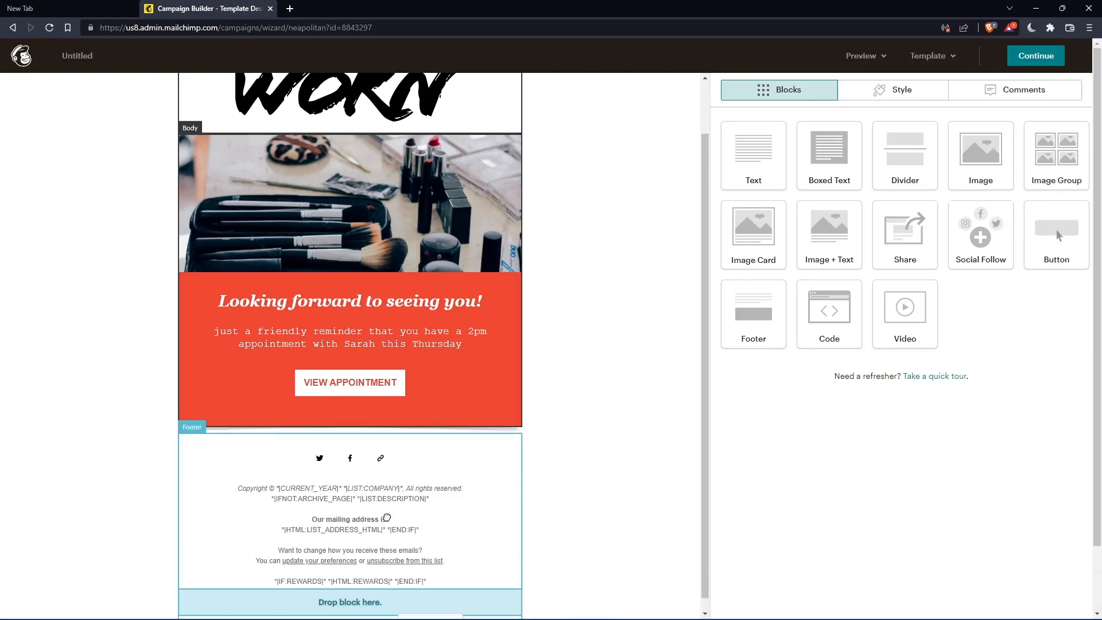